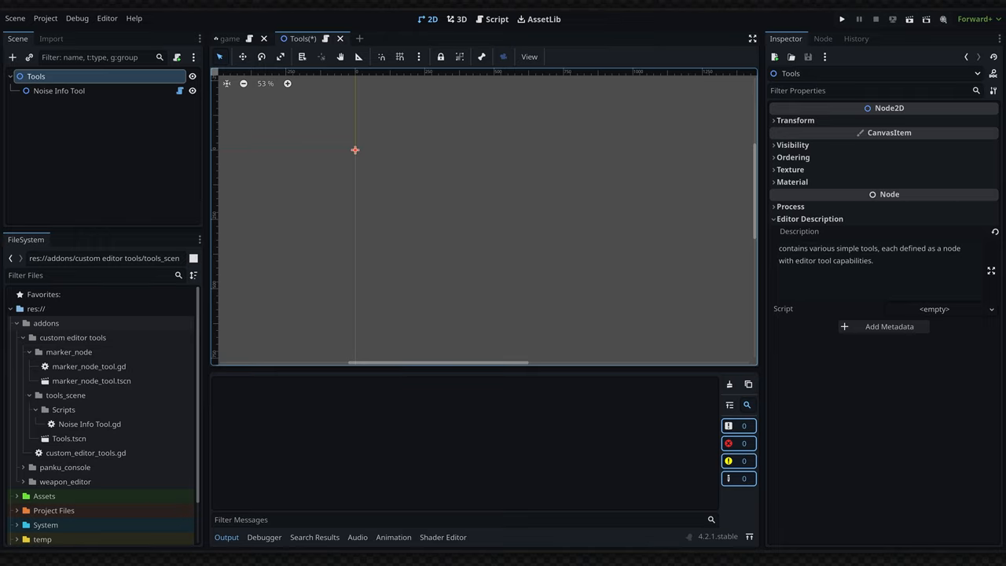
pyautogui.moveTo(837, 398)
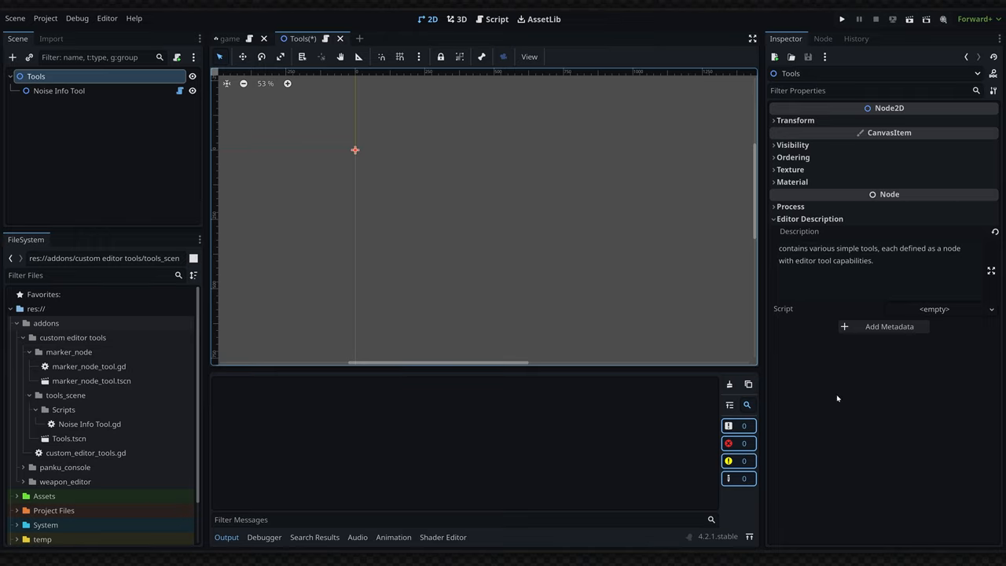
pyautogui.moveTo(821, 384)
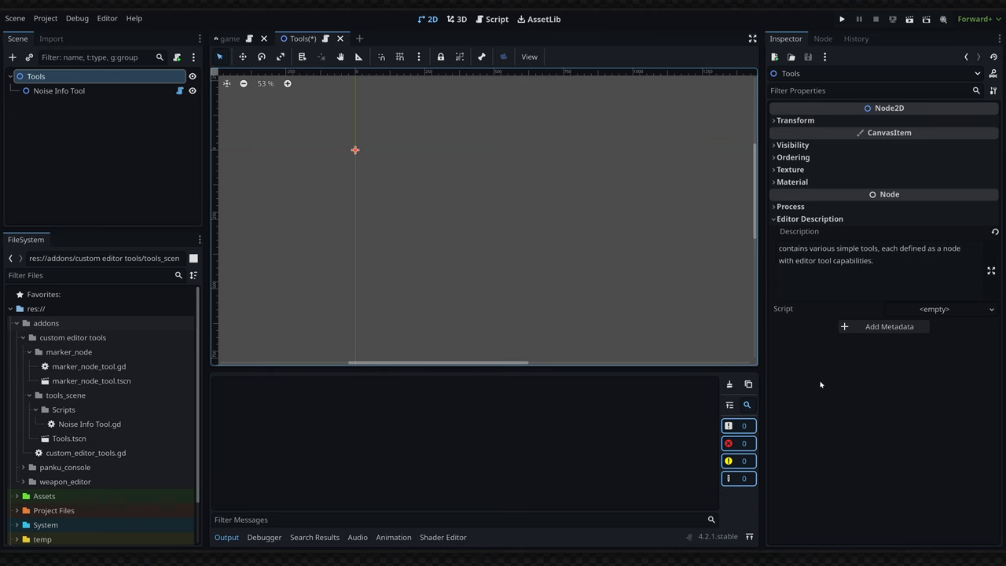
# Step: Tick the Noise Info Tool's Execute Button so its largest, smallest and sampled noise values print to Output
pyautogui.click(67, 90)
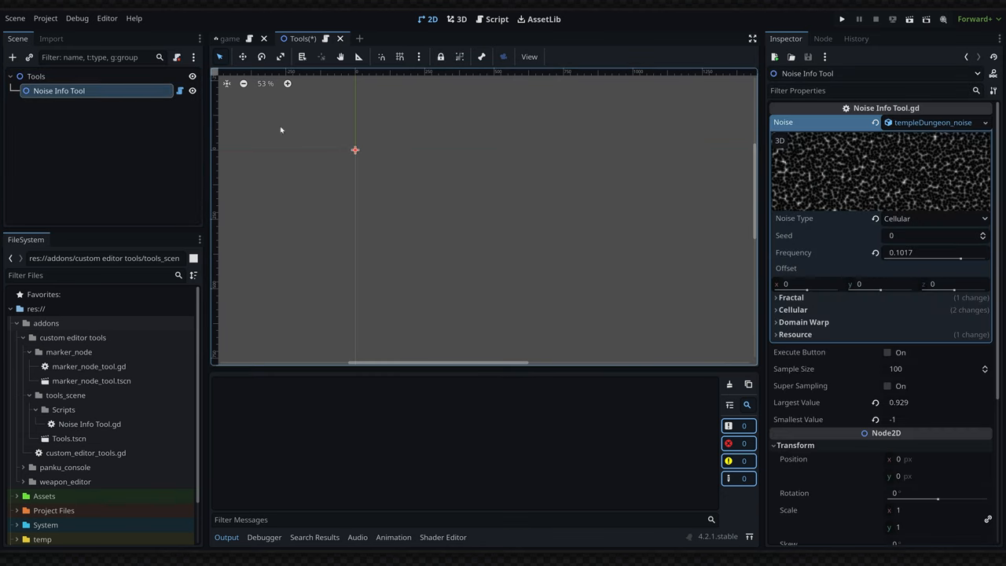
pyautogui.moveTo(924, 135)
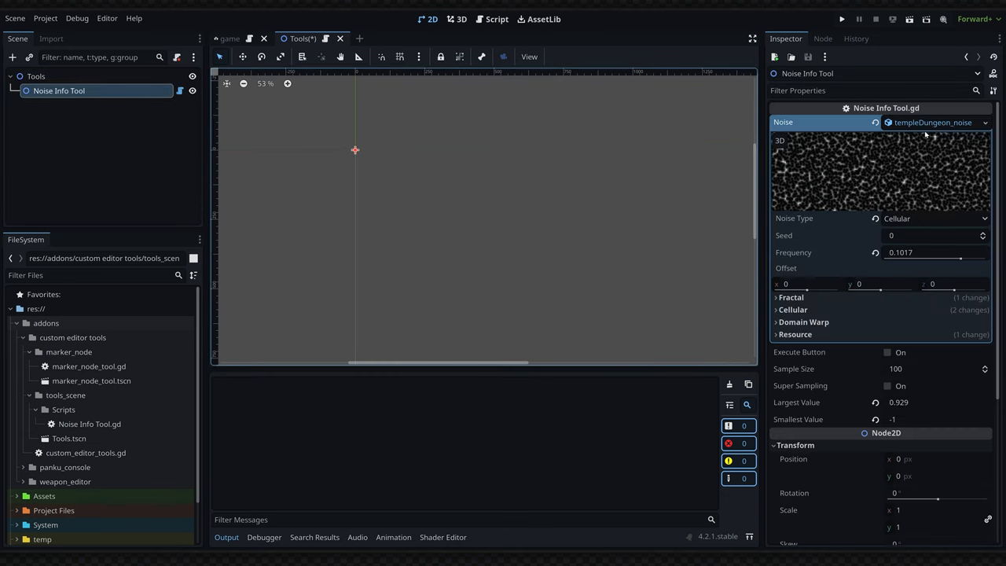
pyautogui.scroll(-3)
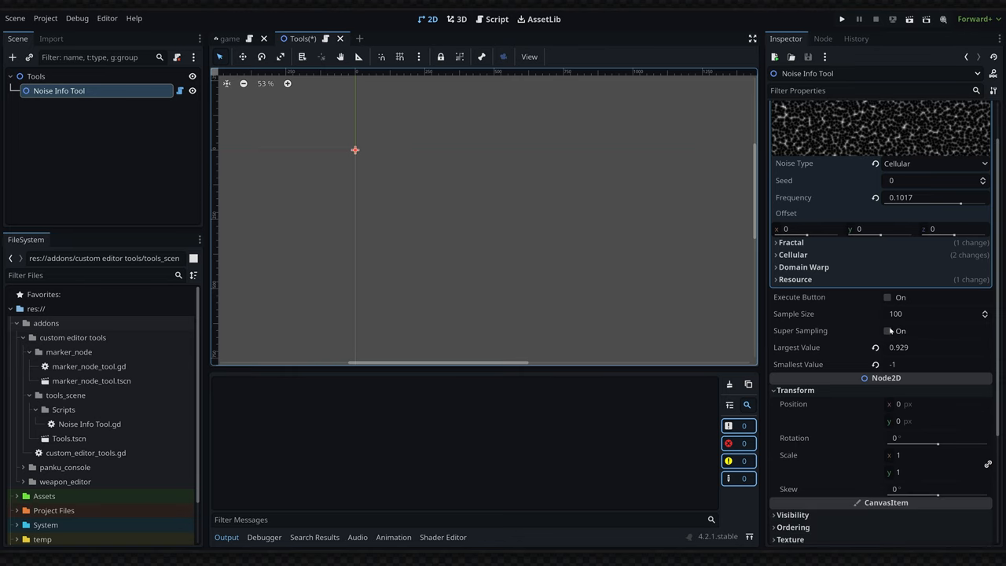
pyautogui.click(890, 298)
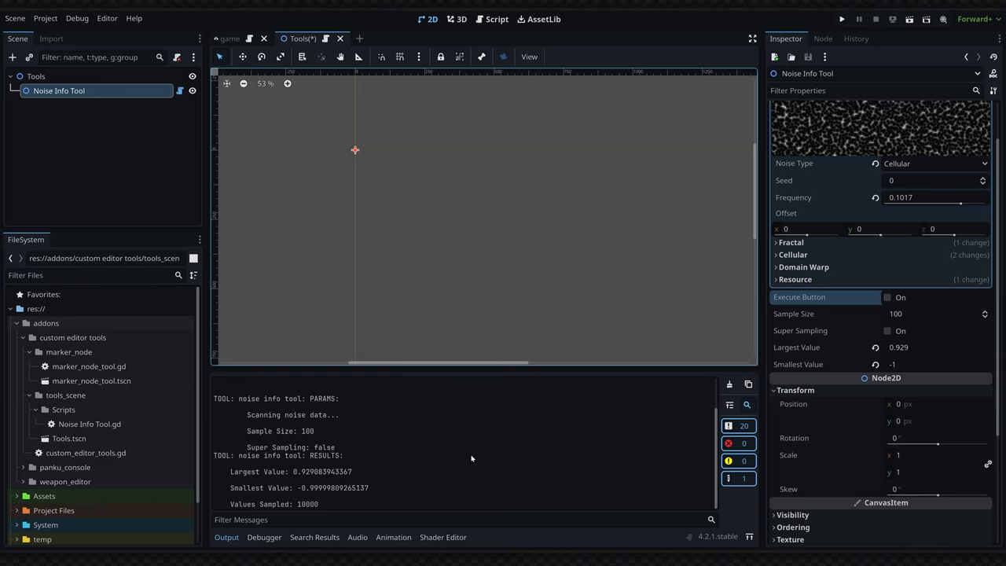
pyautogui.moveTo(352, 473)
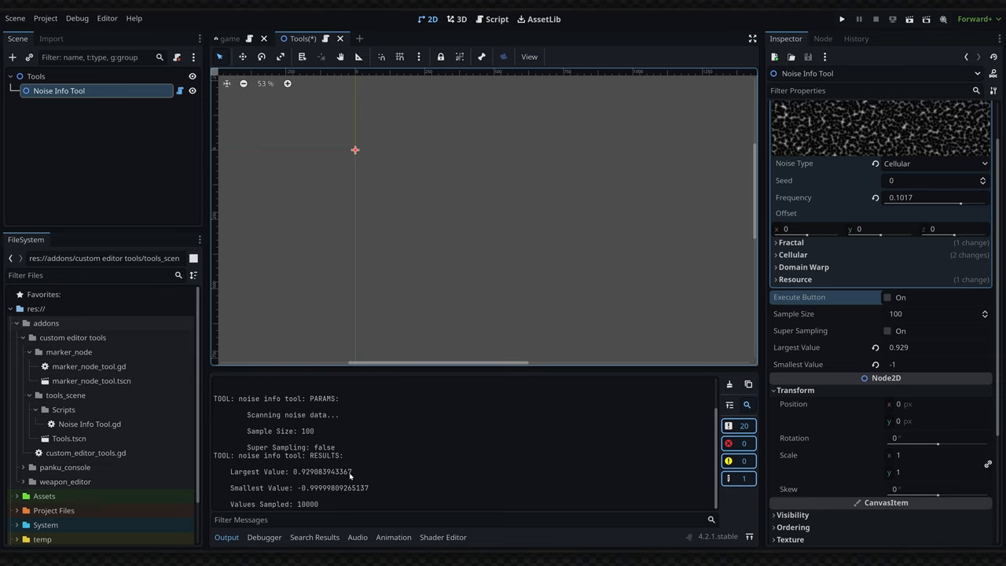
pyautogui.click(75, 107)
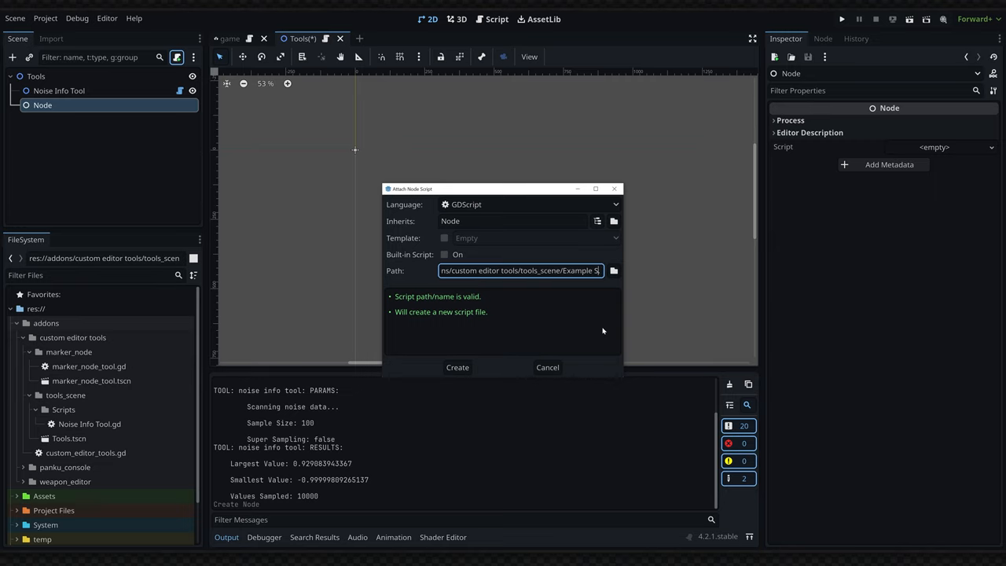
# Step: Create and attach the new Example Tool.gd script to the added Node
pyautogui.click(456, 368)
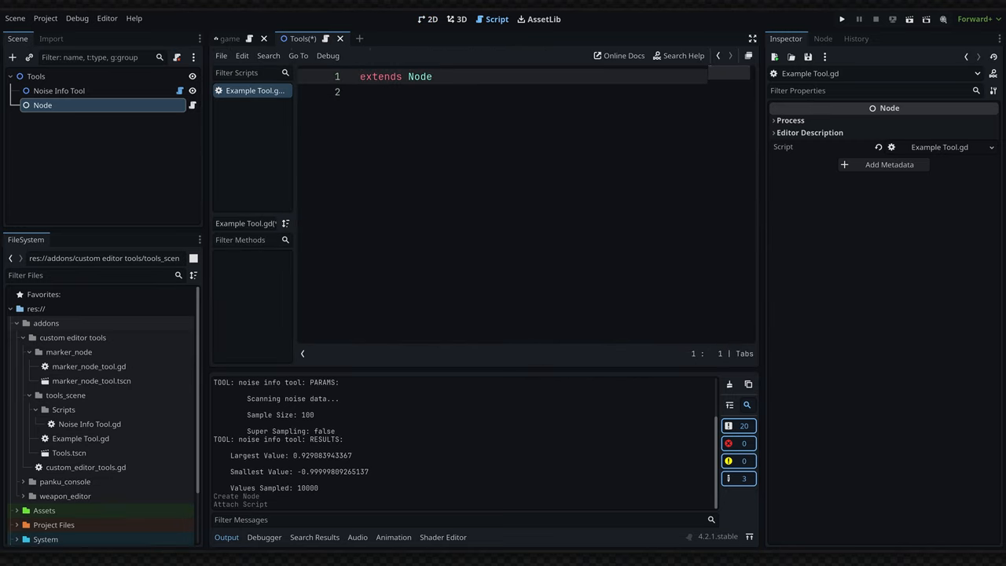
pyautogui.write('@tool')
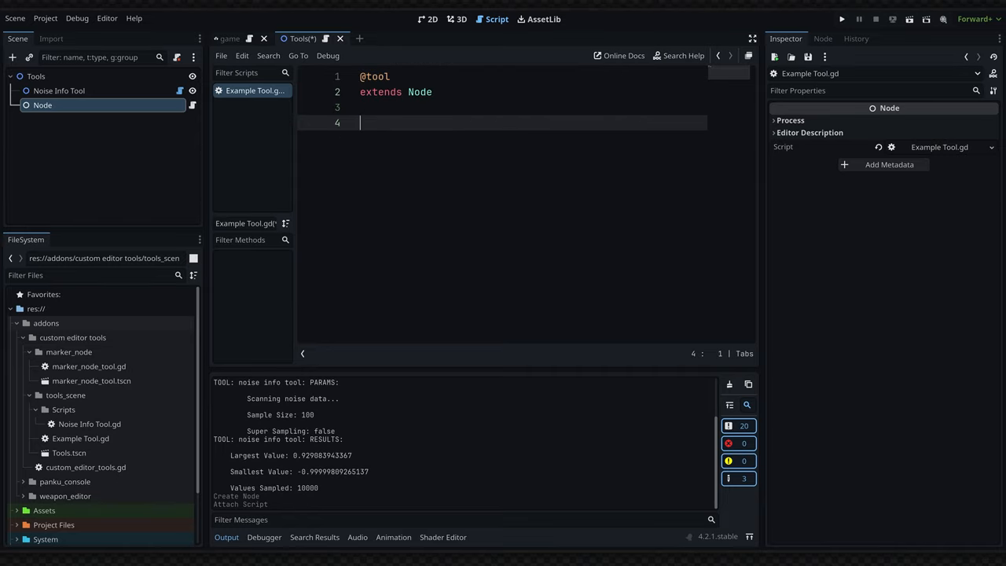
pyautogui.write('@export var execu')
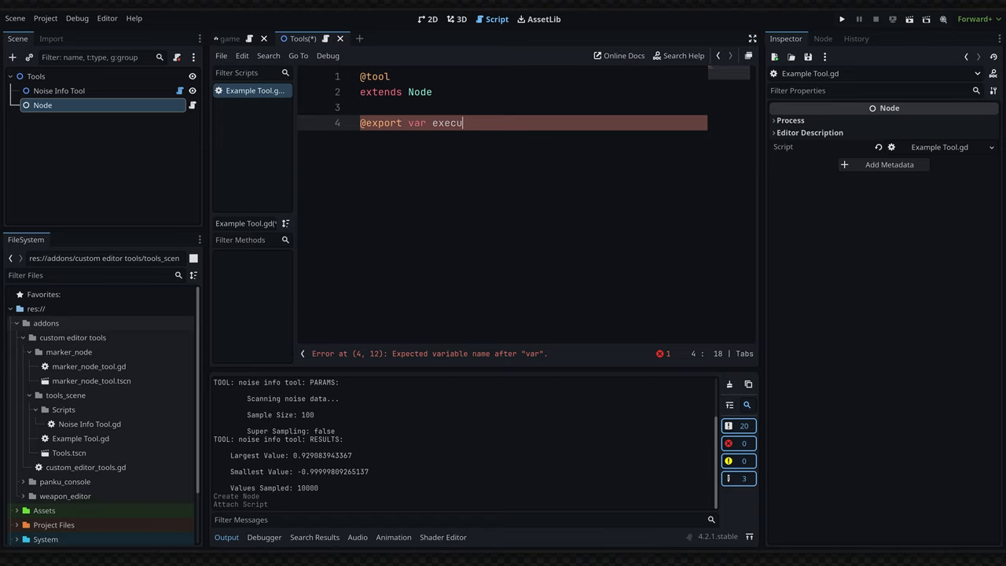
pyautogui.write('te_button')
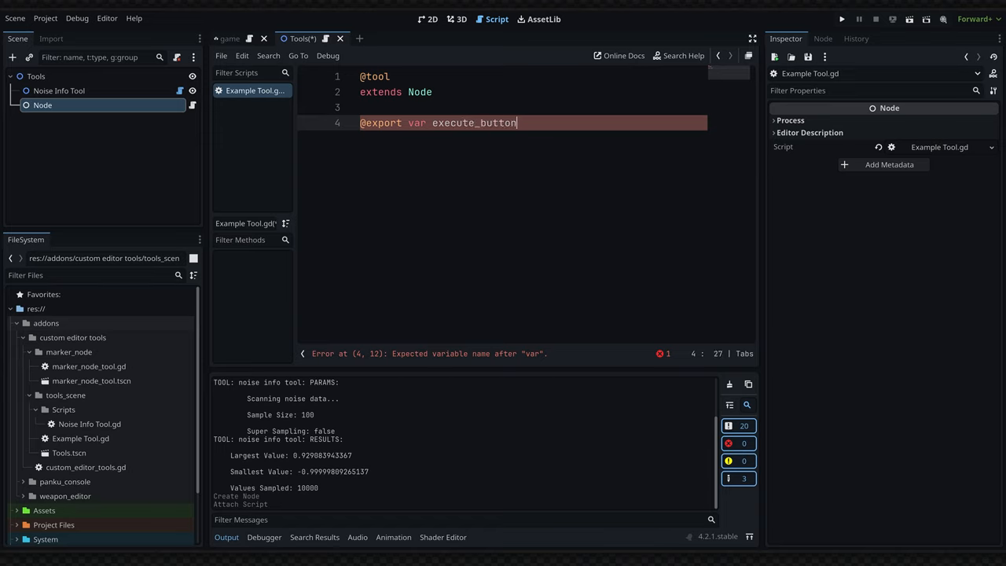
pyautogui.write(': bool')
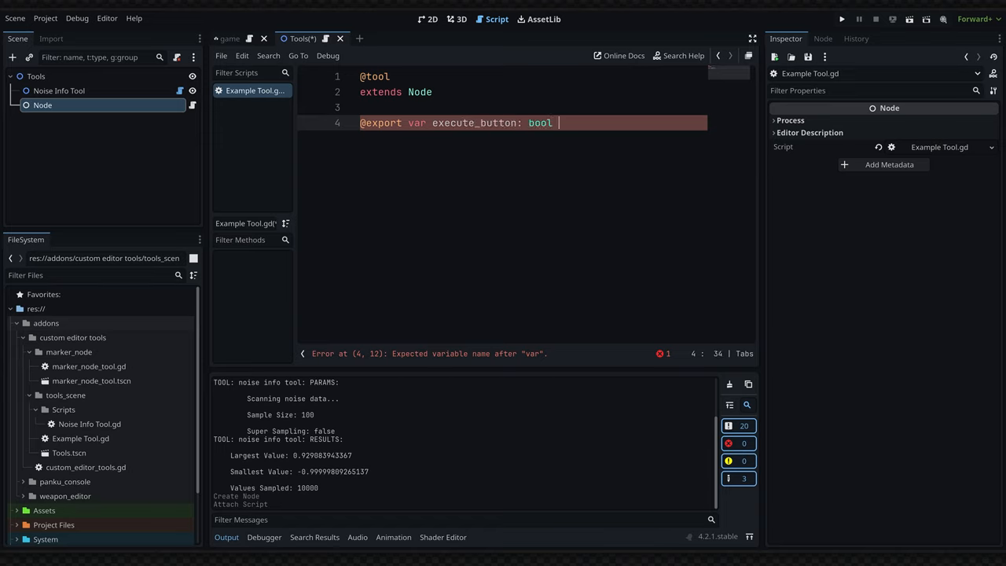
pyautogui.write('= false:')
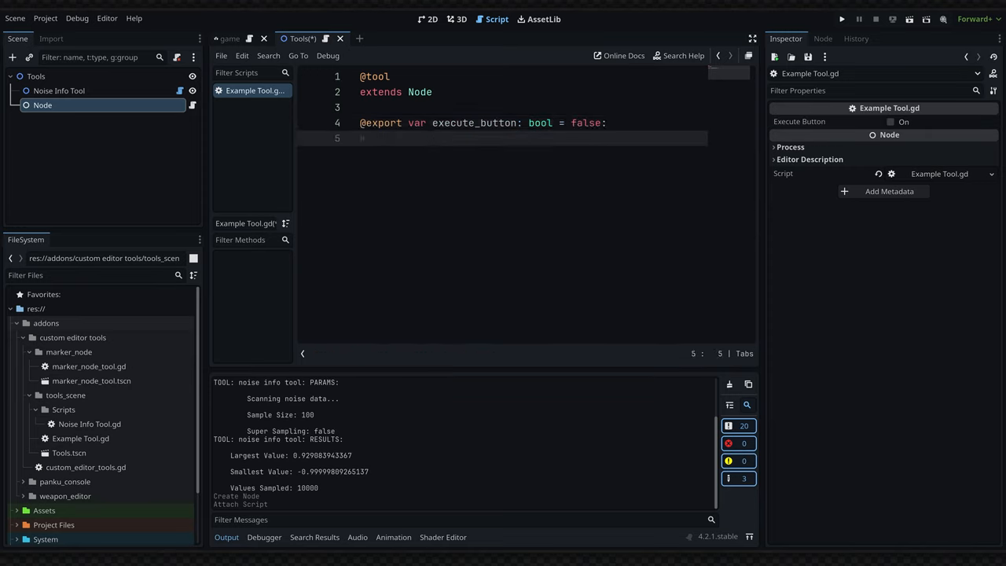
pyautogui.write('set =')
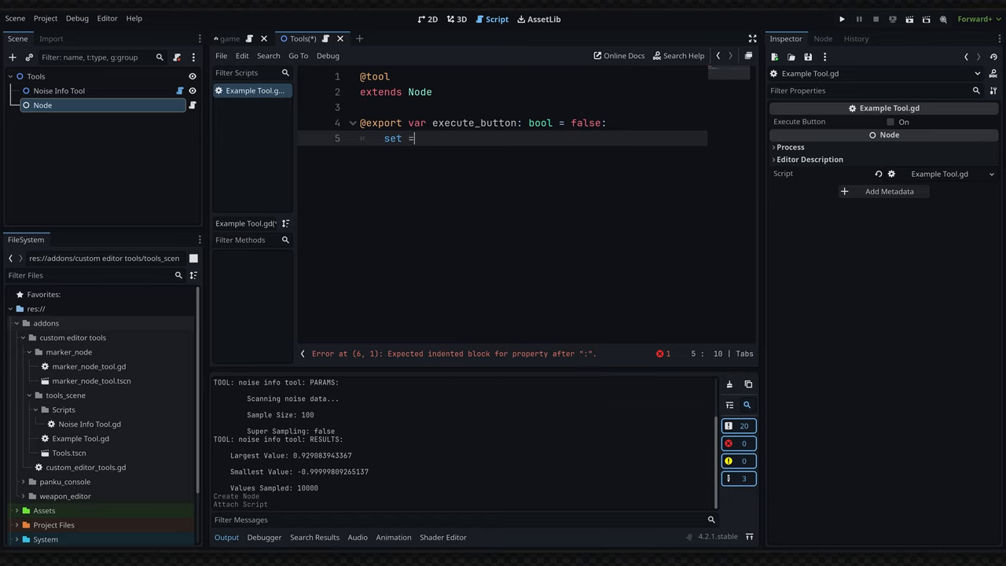
pyautogui.write('_se')
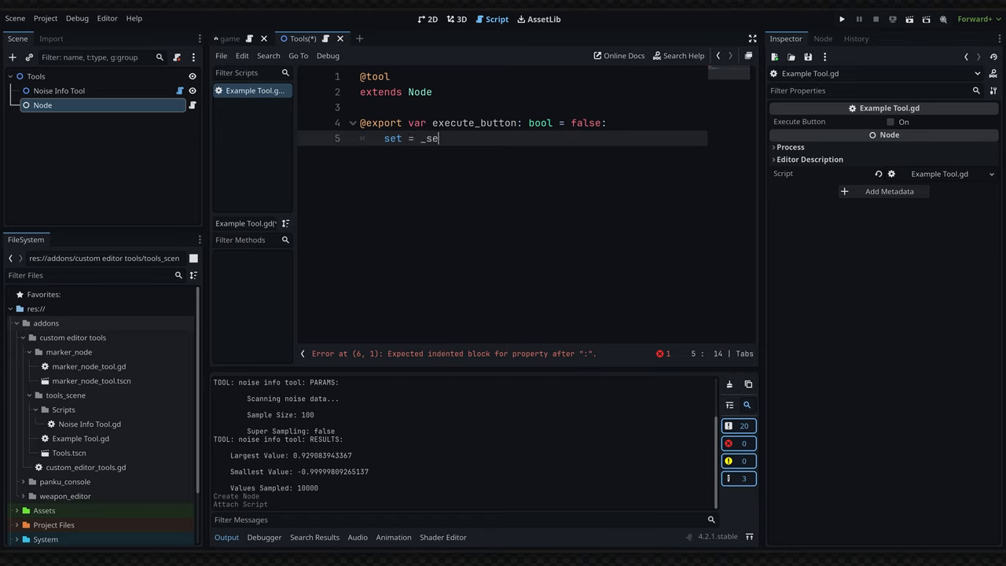
pyautogui.write('t_execute_button')
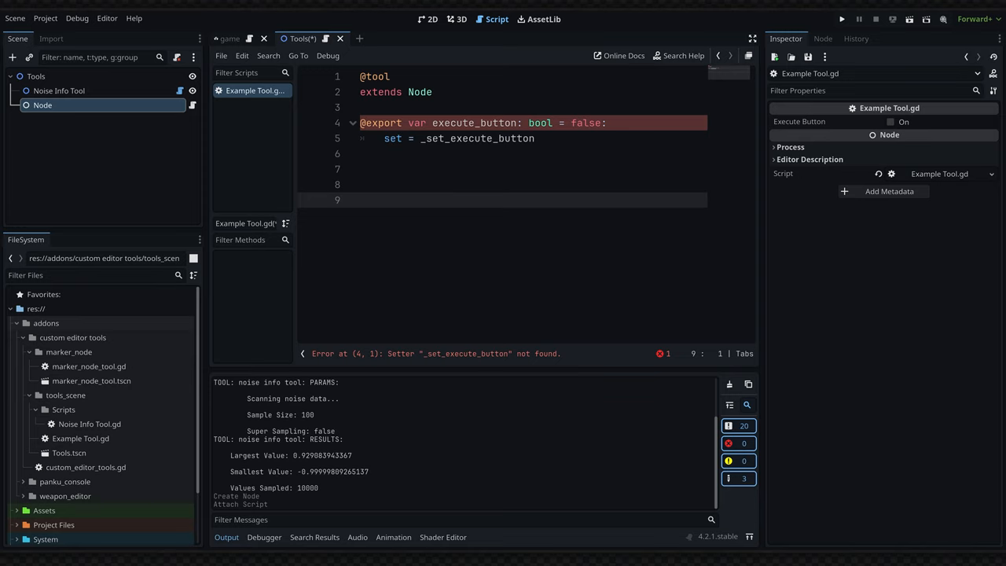
# Step: Write func _set_execute_button(new_value: bool) -> void resetting execute_button to false and printing "It worked!"
pyautogui.write('func')
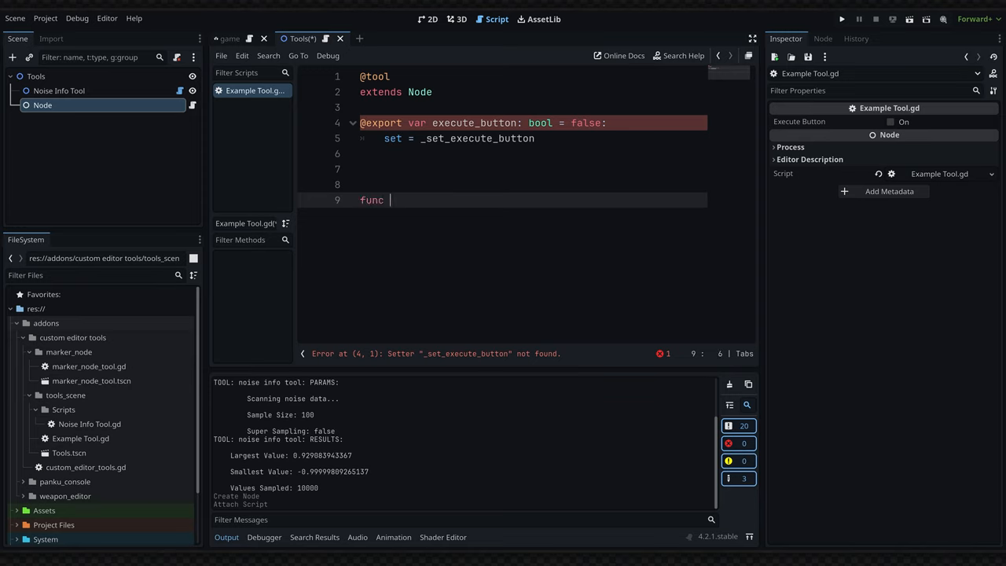
pyautogui.write('_set_execute_button()')
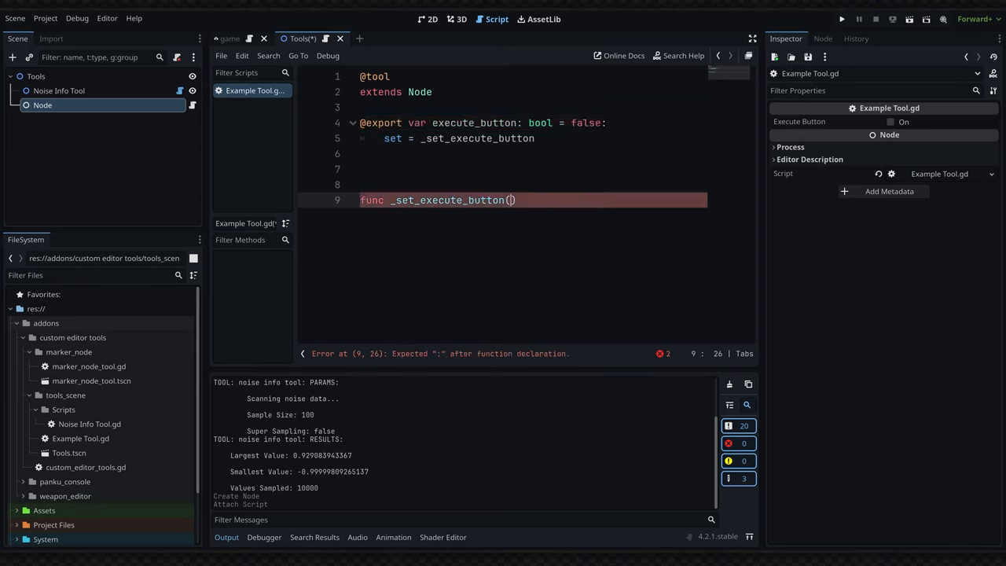
pyautogui.write('new_value: b')
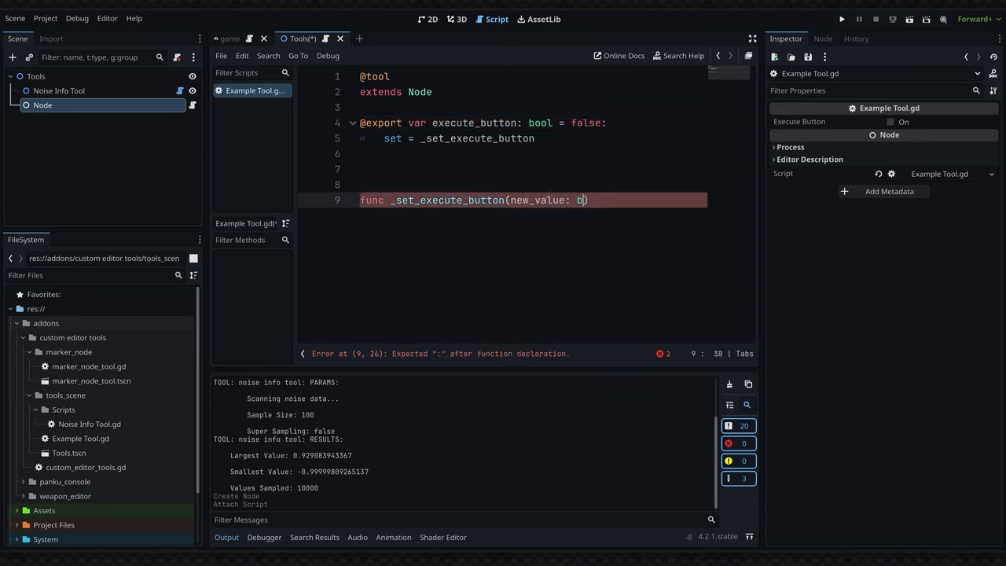
pyautogui.write('ool) -> void:')
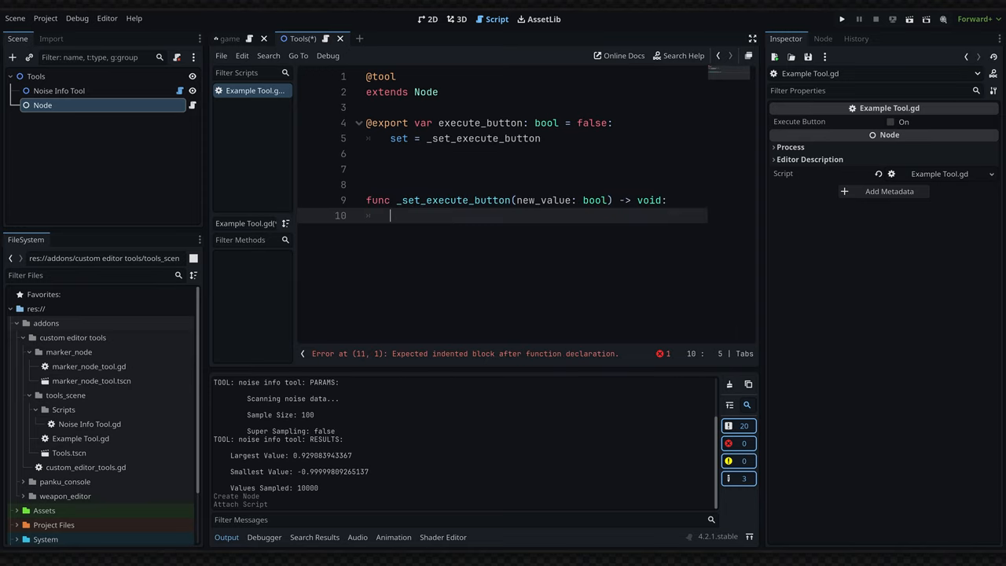
pyautogui.write('execute_button = false')
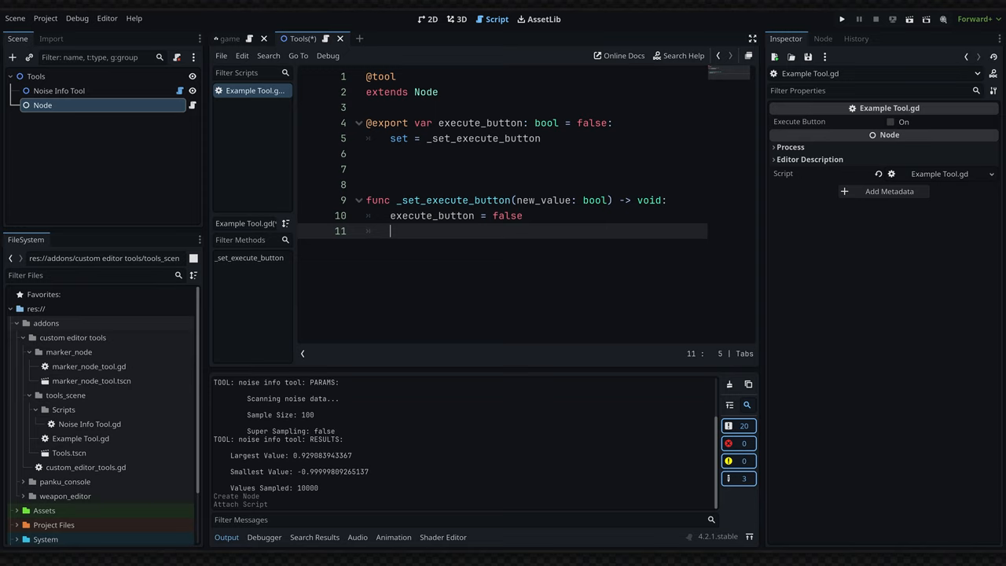
pyautogui.write('print')
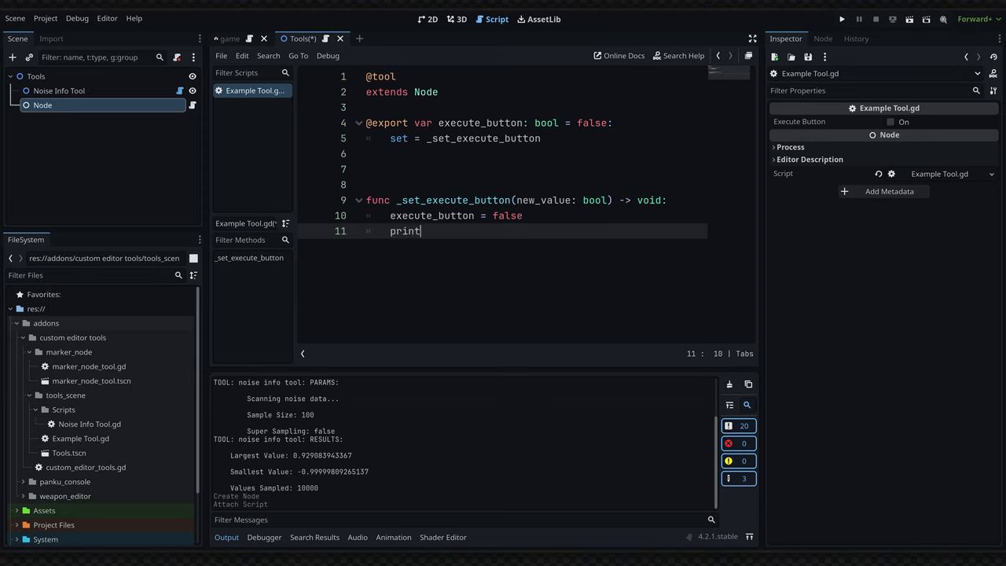
pyautogui.write('("")')
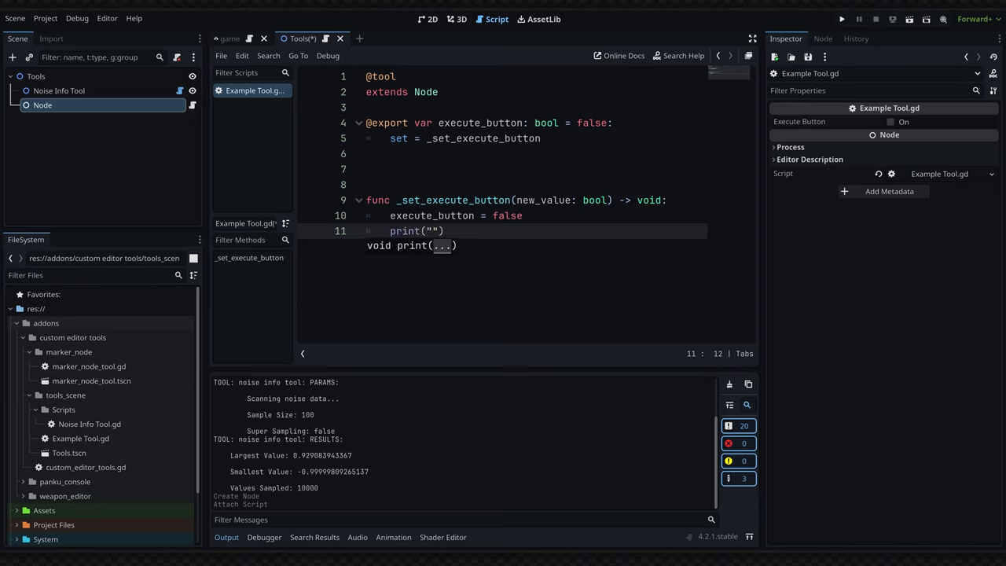
pyautogui.write('It worked!')
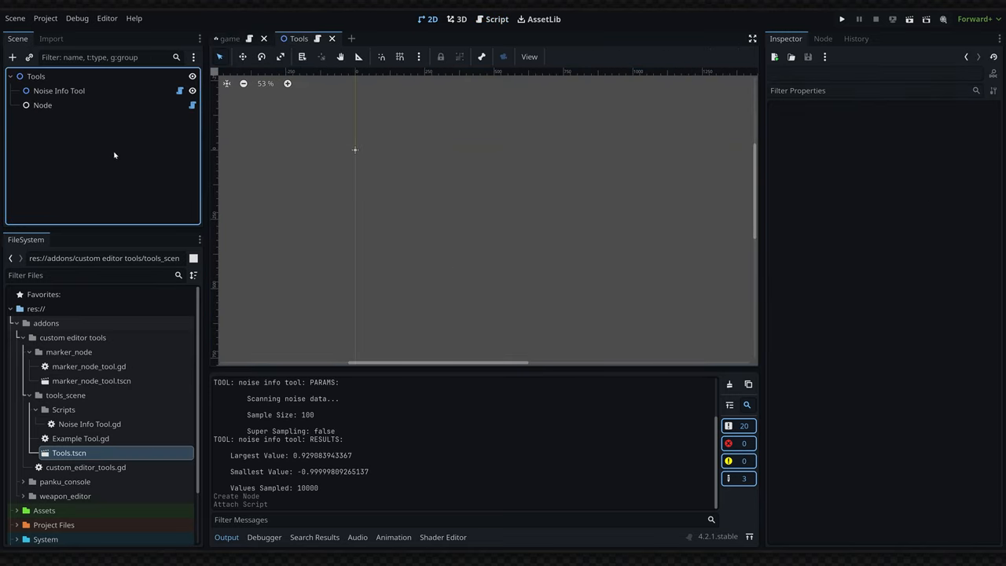
# Step: Rename the Node to Example Tool and tick Execute Button so "It worked!" prints
pyautogui.doubleClick(43, 104)
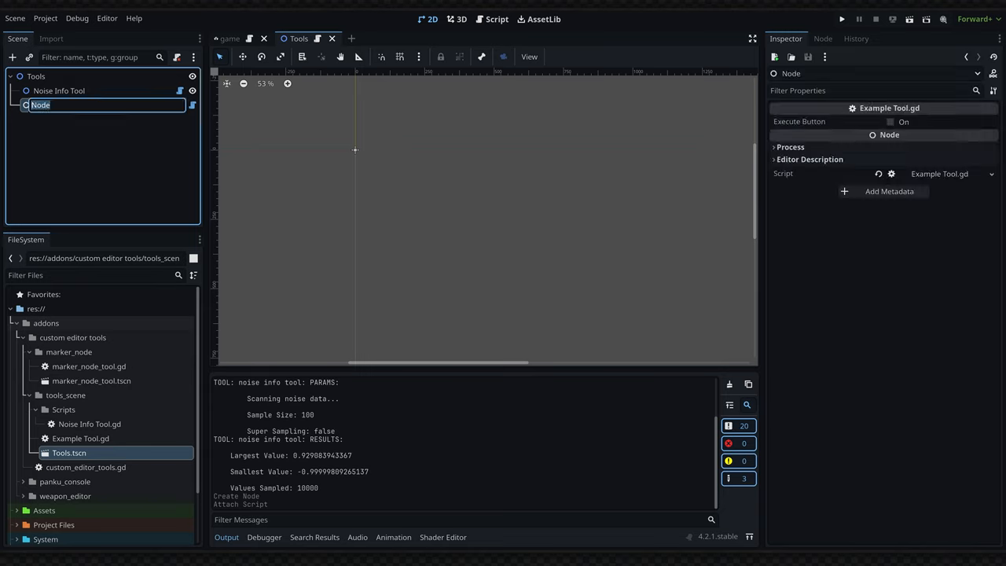
pyautogui.write('Example Tool')
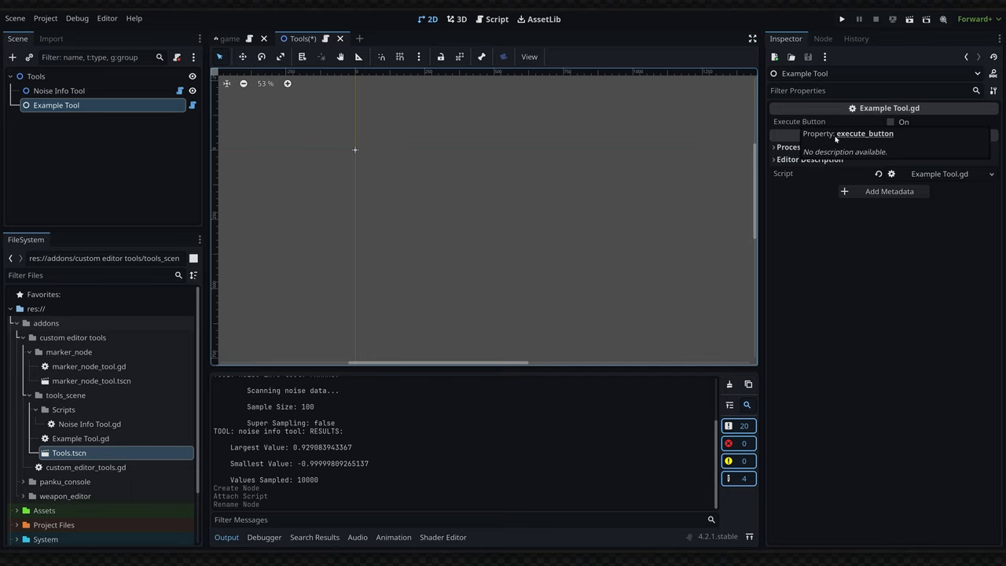
pyautogui.click(901, 121)
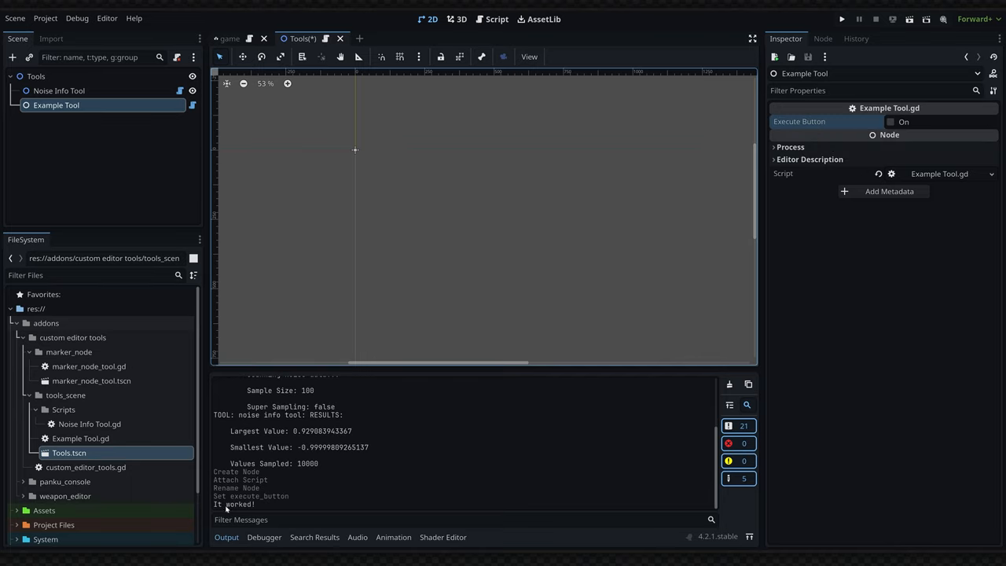